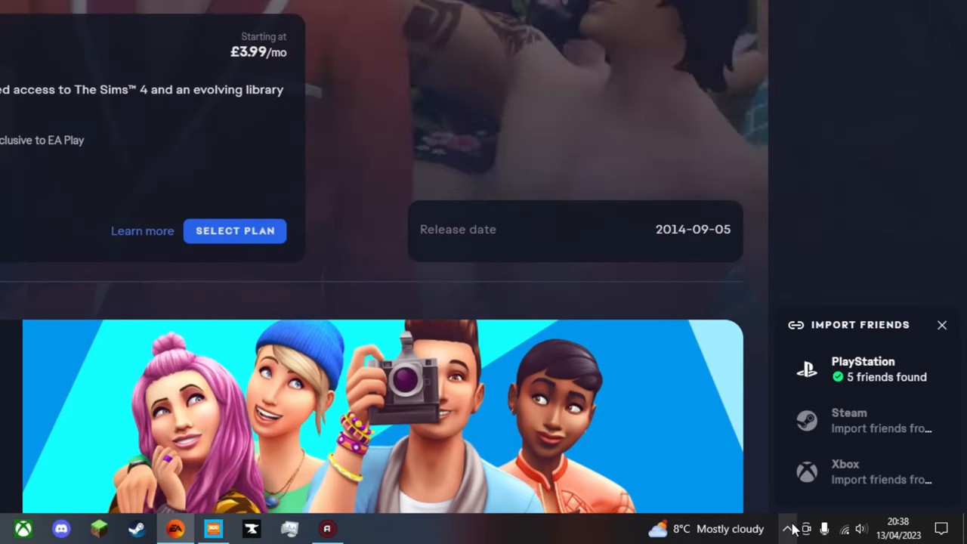
Reach the EA app Download settings showing install location C:\Program Files\EA Games\ and start editing it.
click(807, 529)
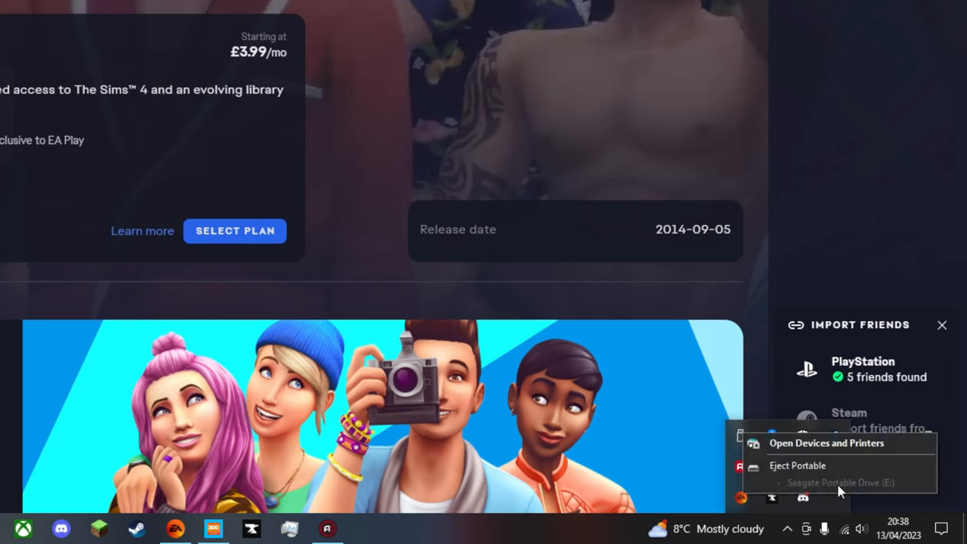
mouse_move(884, 478)
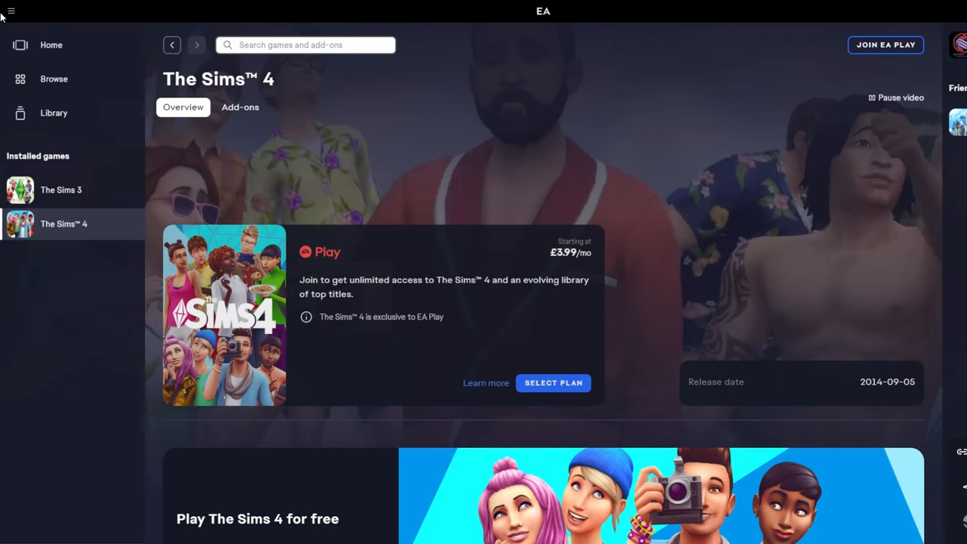
click(11, 11)
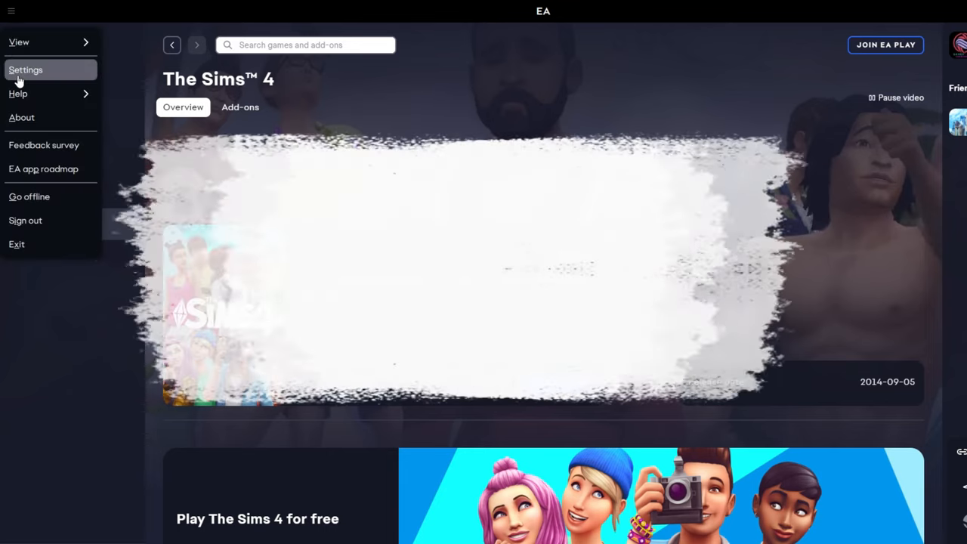
click(26, 70)
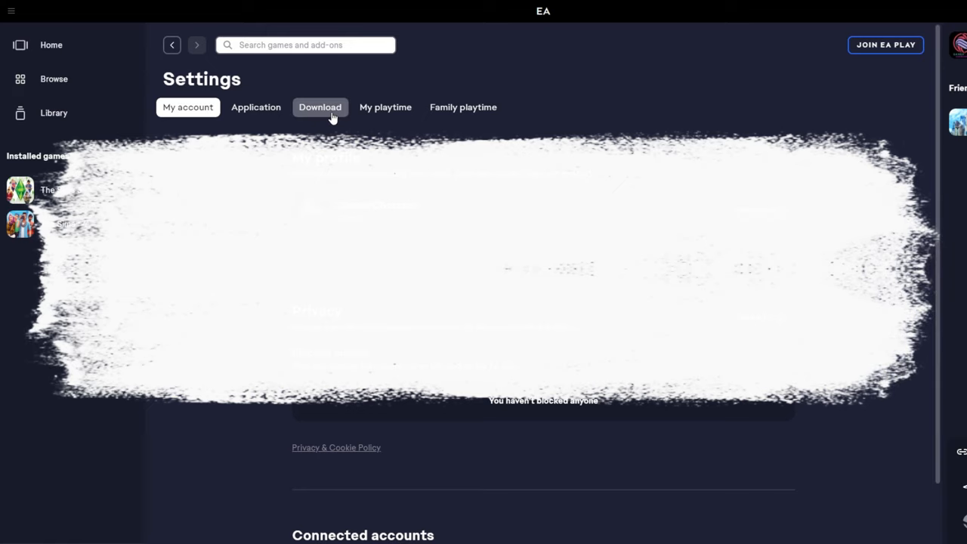
click(320, 106)
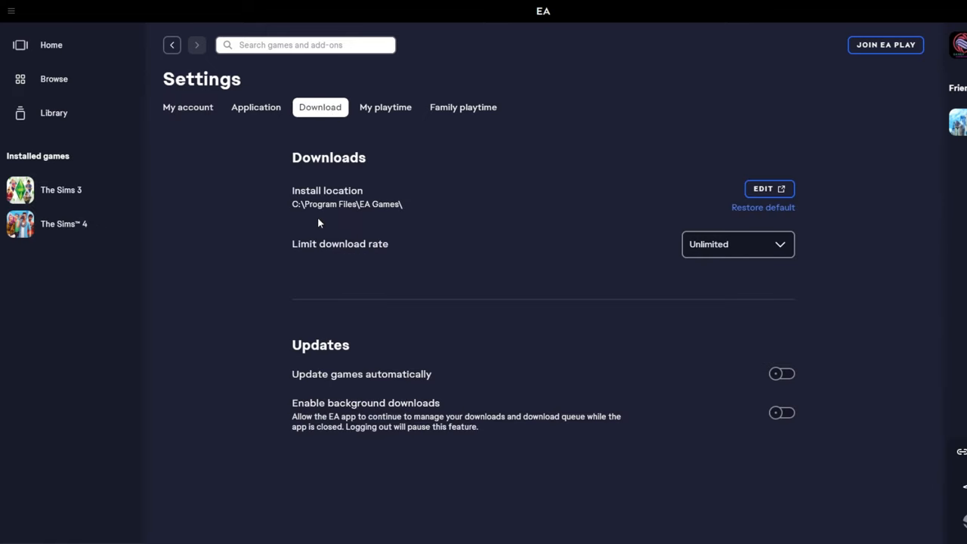
mouse_move(316, 178)
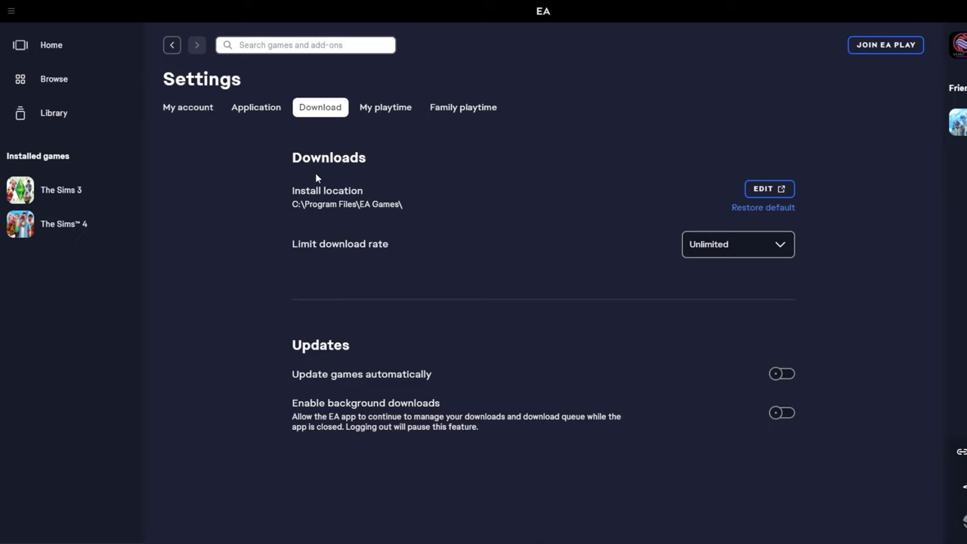
mouse_move(348, 214)
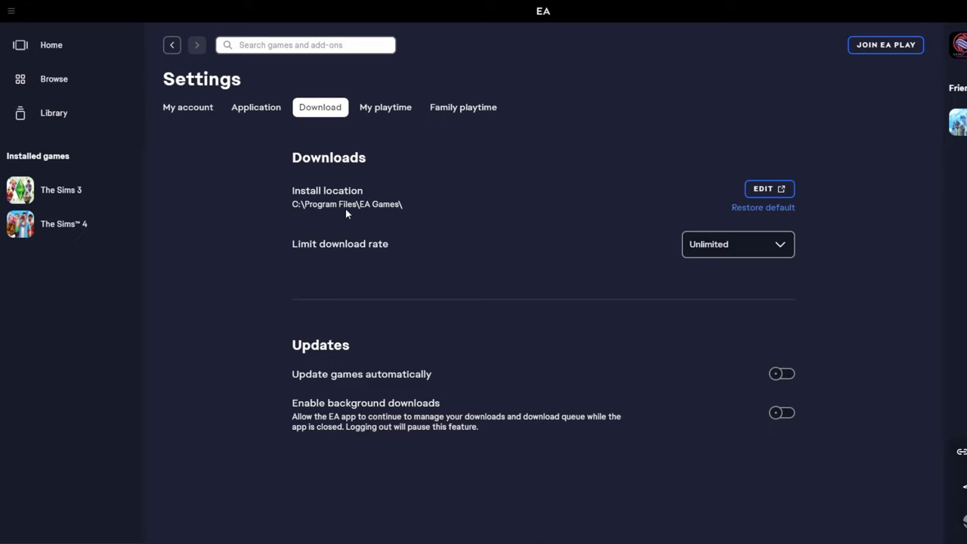
mouse_move(299, 221)
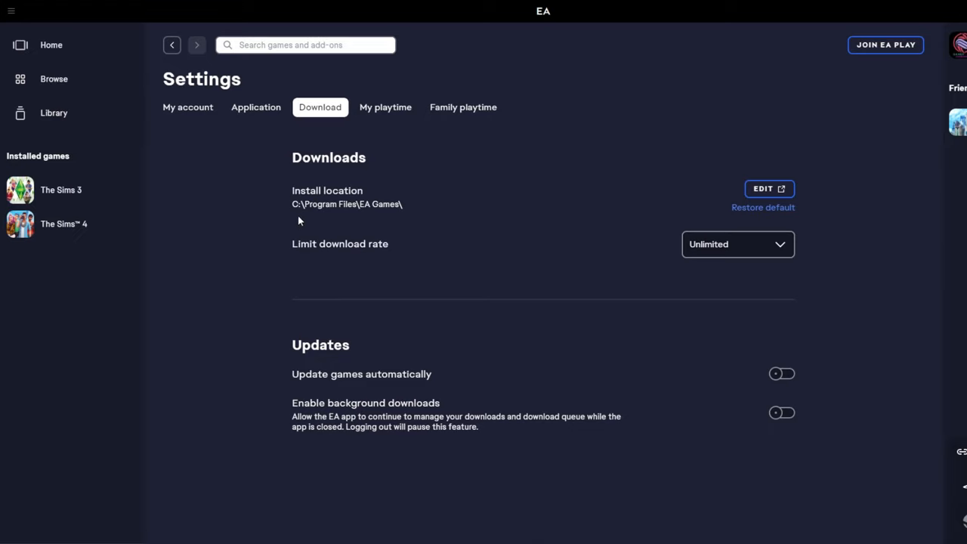
mouse_move(320, 190)
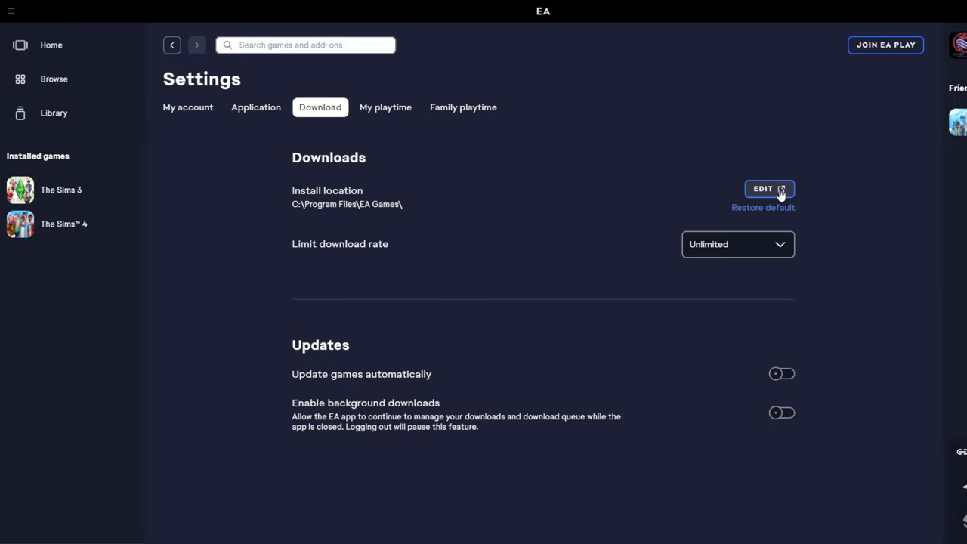
click(769, 189)
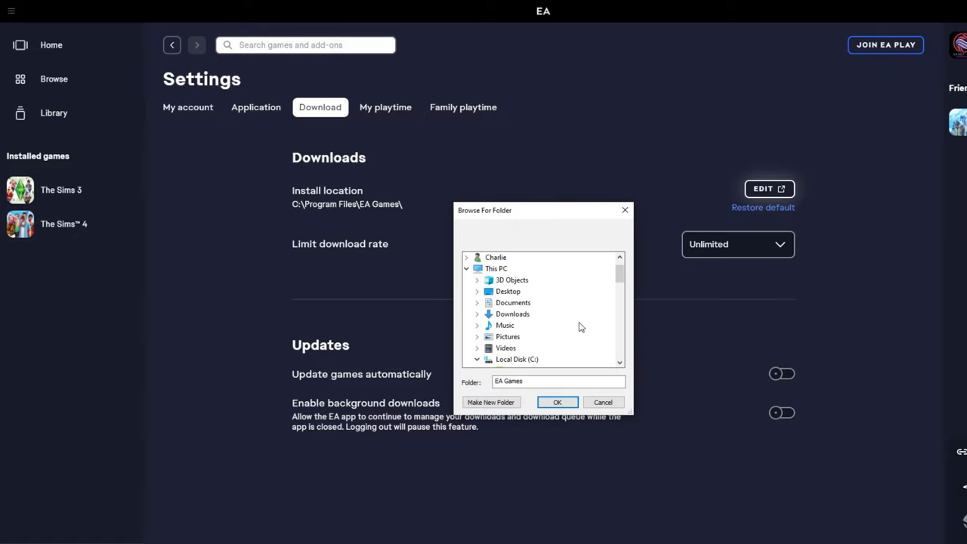
Expand Seagate Portable Drive (E:) in the folder picker to list its Origin Games and EA App folders.
scroll(down, 3)
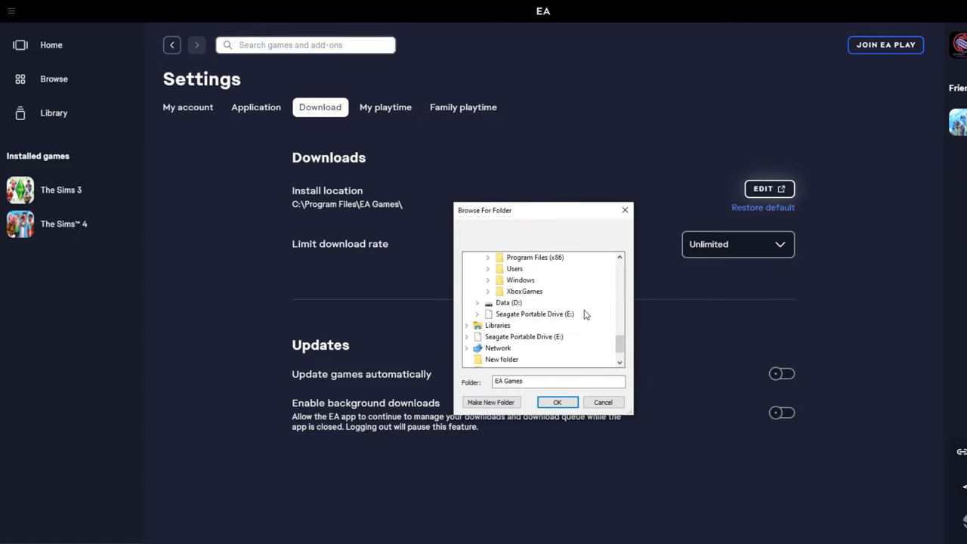
click(535, 312)
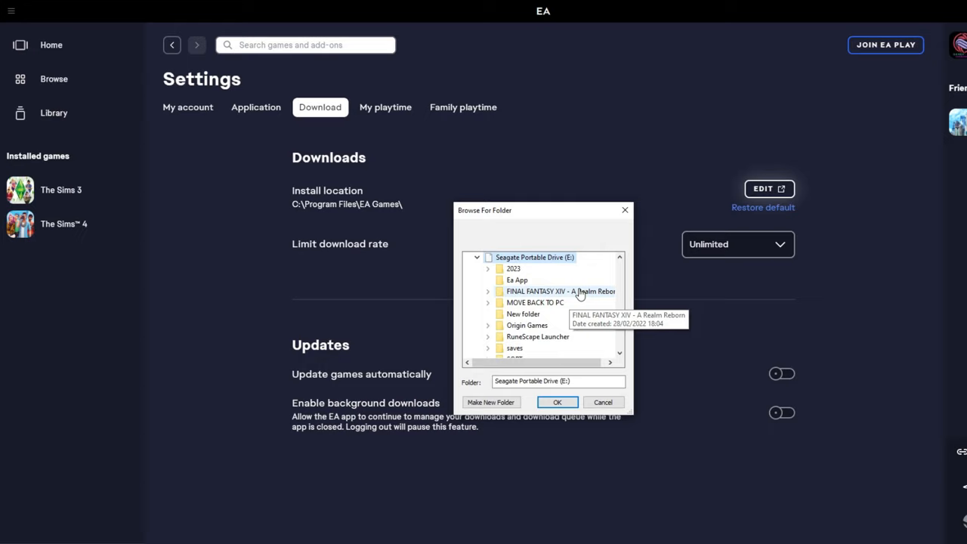
mouse_move(560, 320)
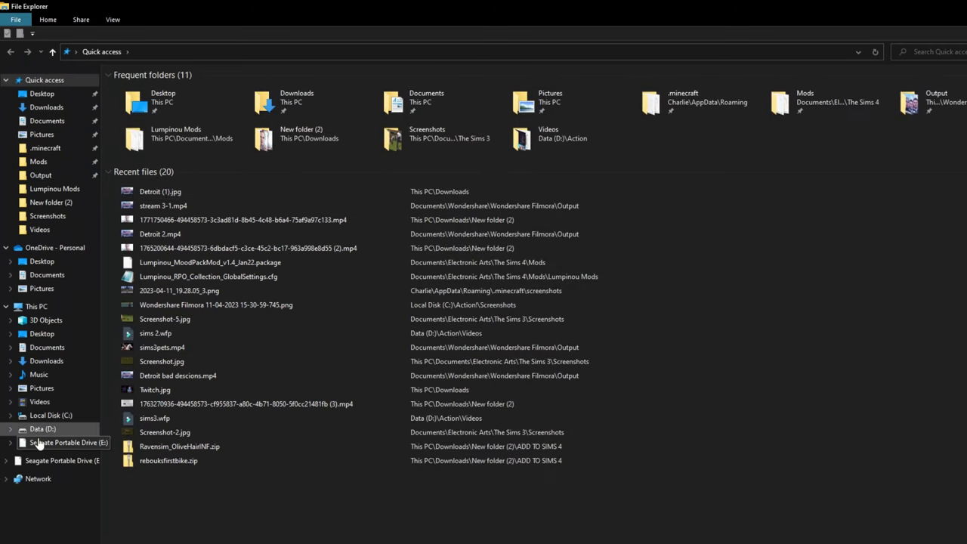
View the Seagate Portable Drive (E:) folders in File Explorer to check what already exists.
click(69, 441)
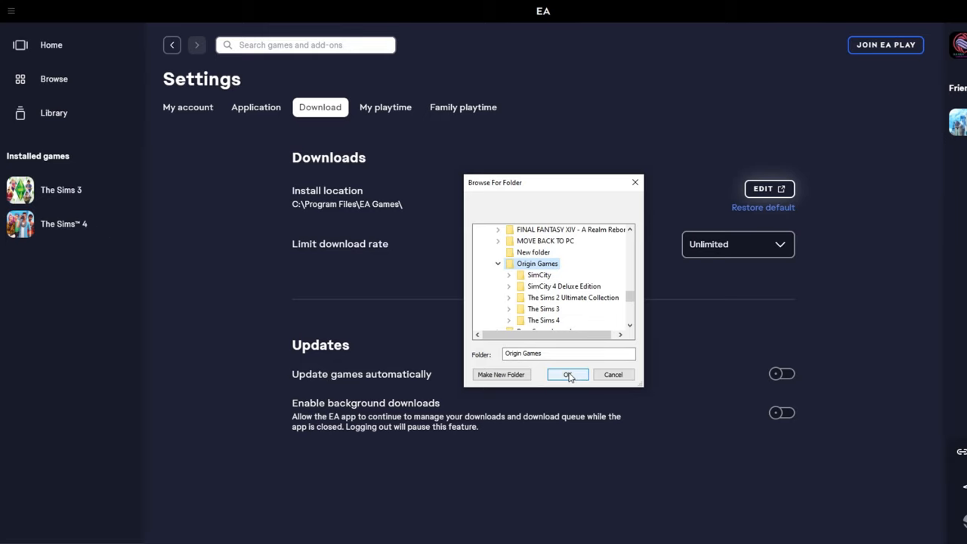
Confirm E:\Origin Games\ on the portable drive as the EA app install location.
click(568, 375)
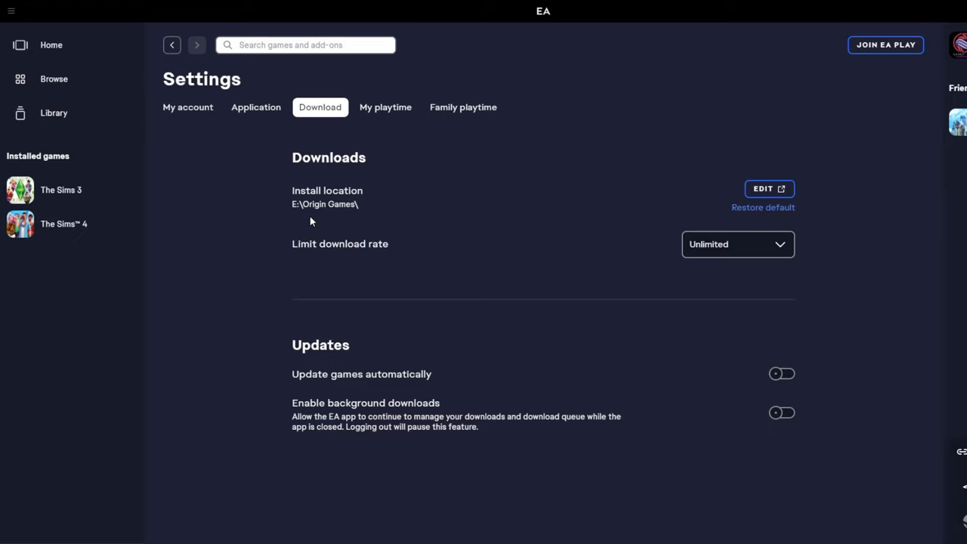
mouse_move(286, 209)
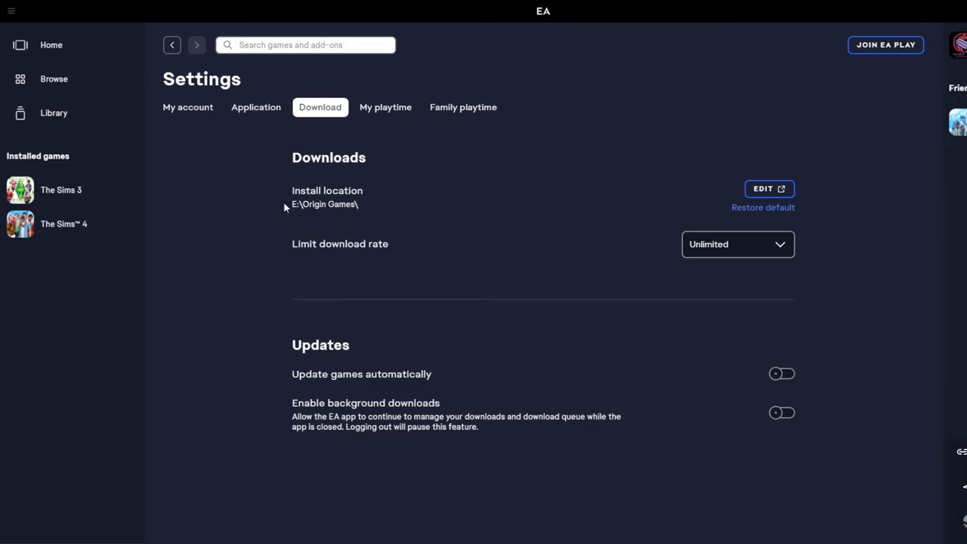
mouse_move(381, 220)
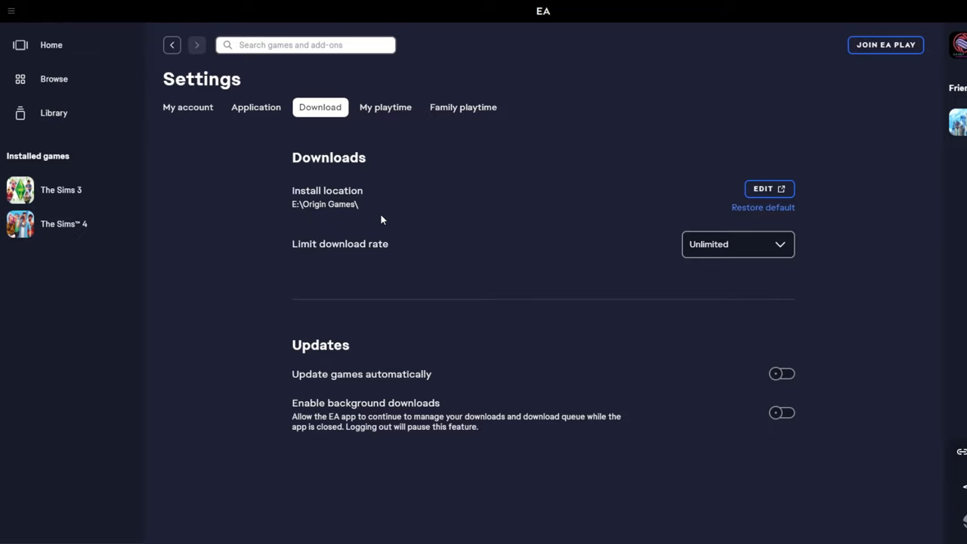
mouse_move(390, 220)
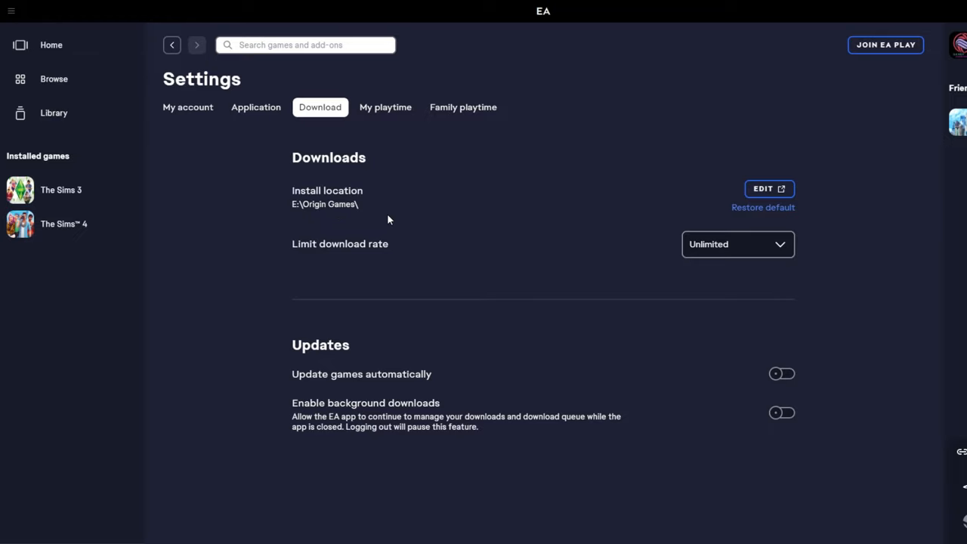
mouse_move(205, 215)
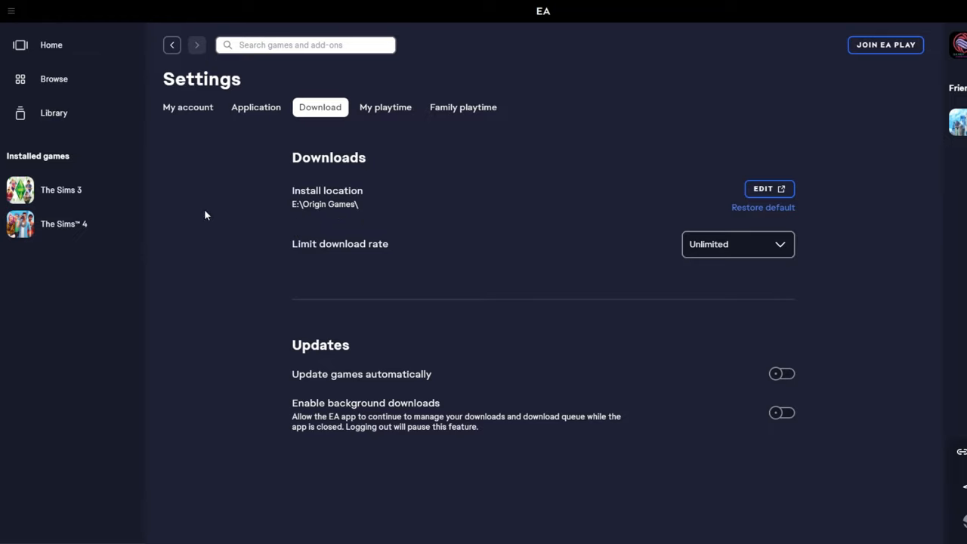
mouse_move(339, 215)
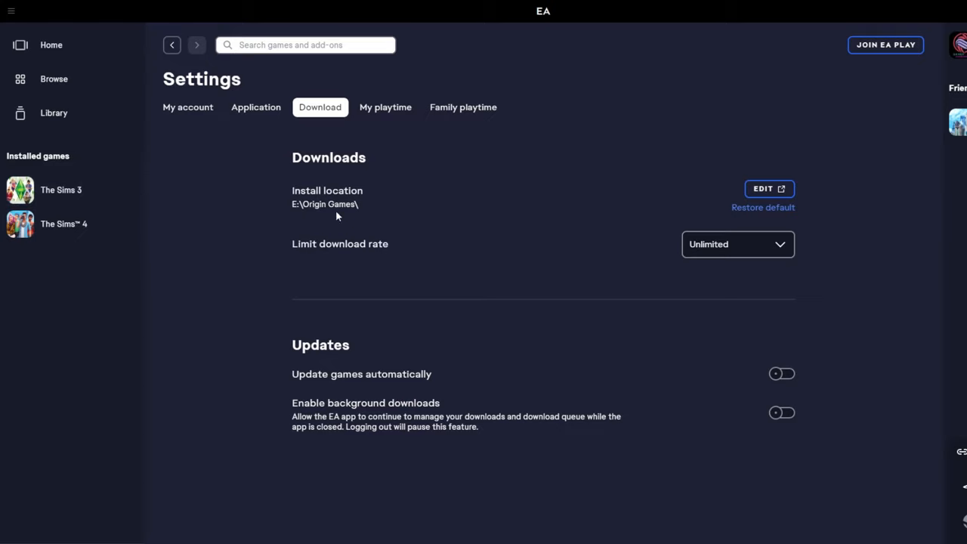
mouse_move(405, 325)
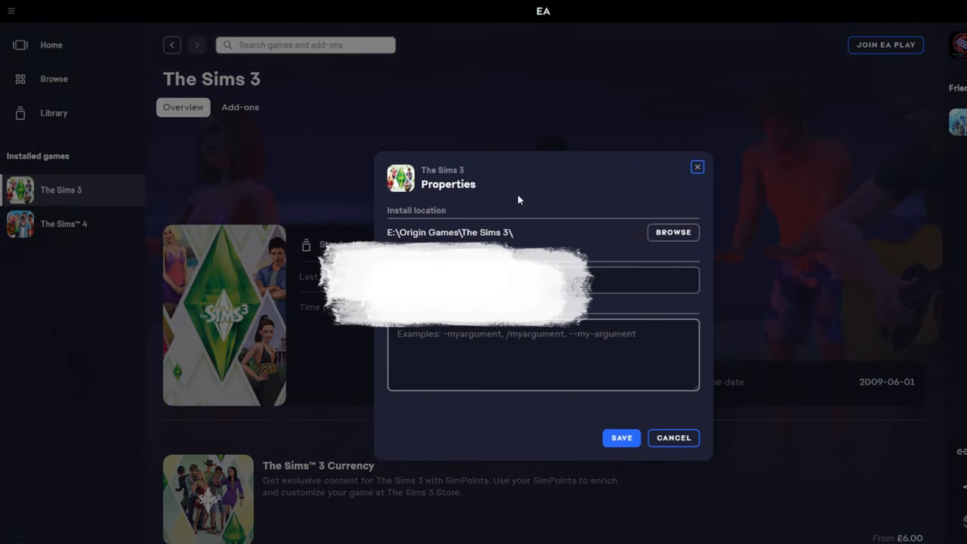
mouse_move(338, 232)
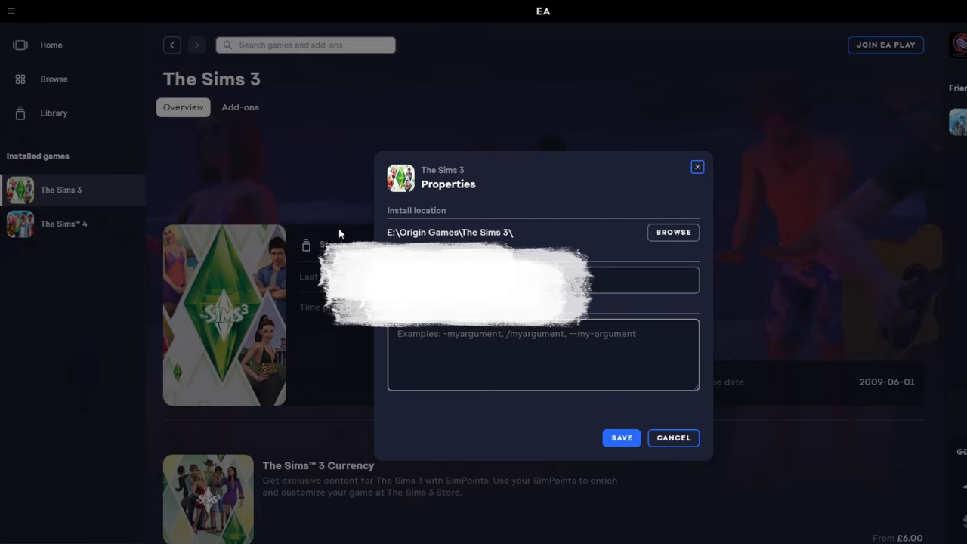
Close The Sims 3 properties after confirming its install location E:\Origin Games\The Sims 3\.
click(672, 438)
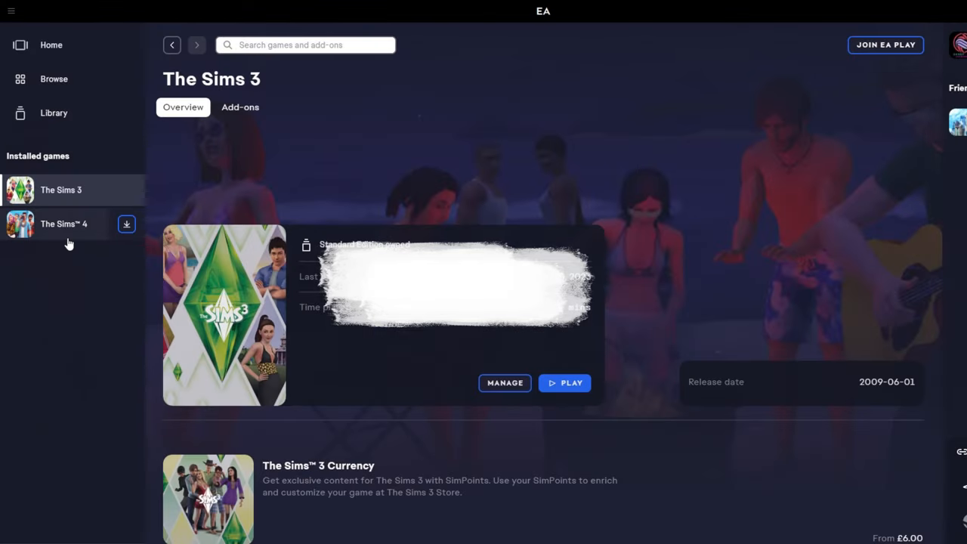